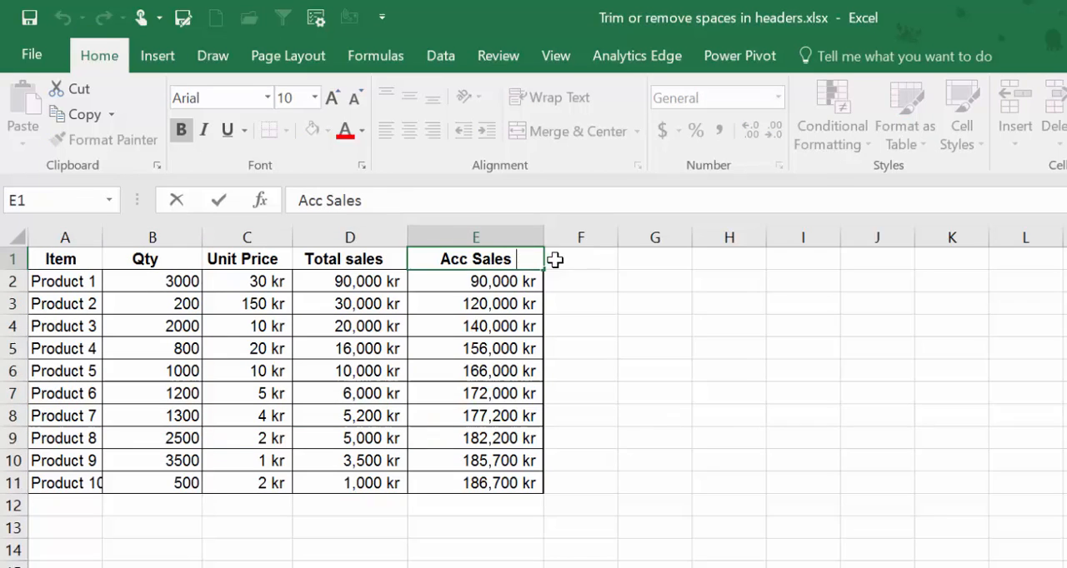
Step: Inspect the Acc Sales header for trailing spaces, then preview Sheet1 and tick it for loading
left_click(360, 200)
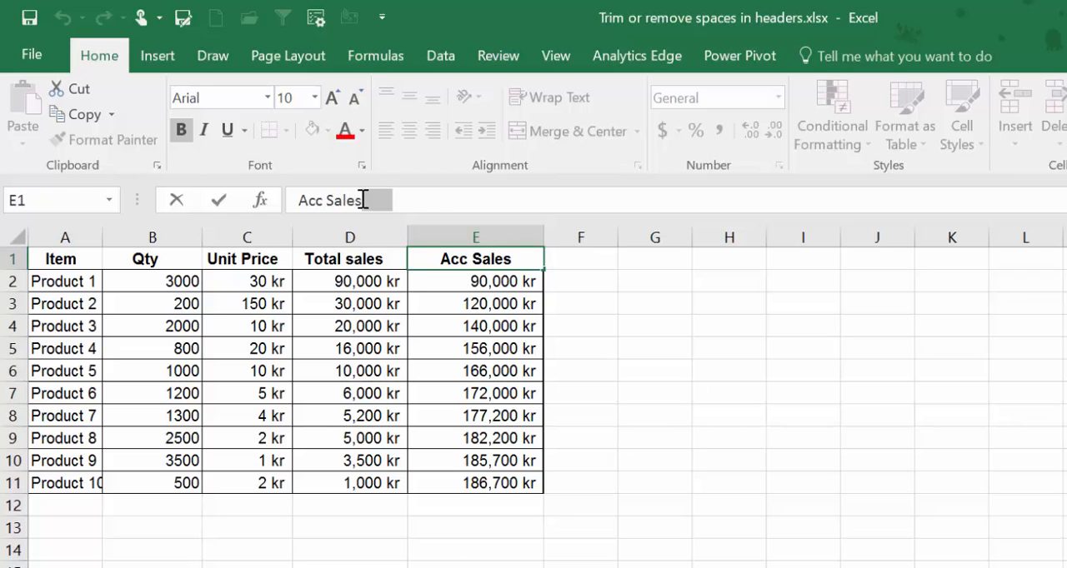
left_click(350, 258)
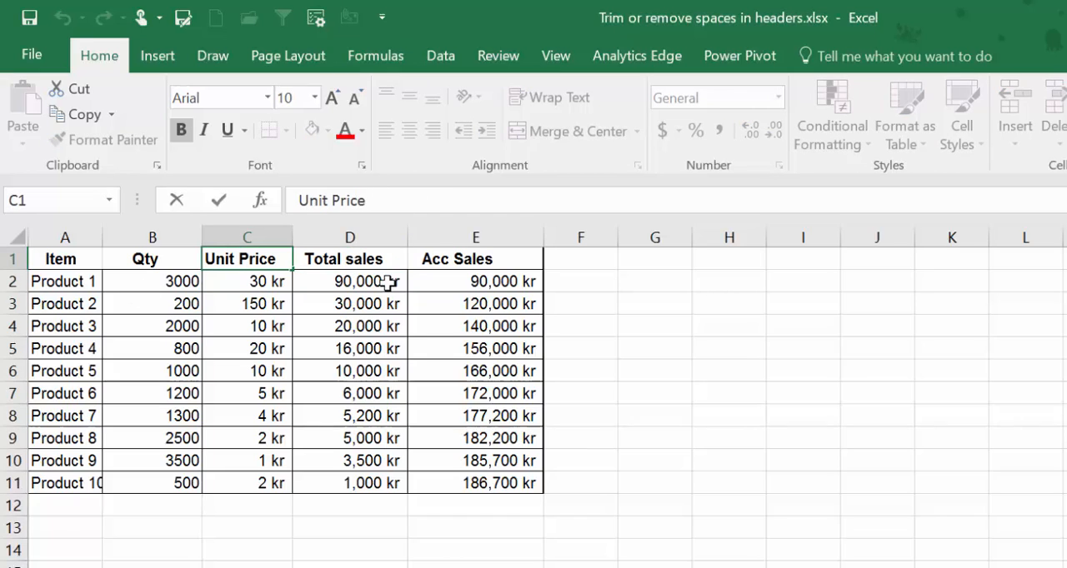
mouse_move(408, 294)
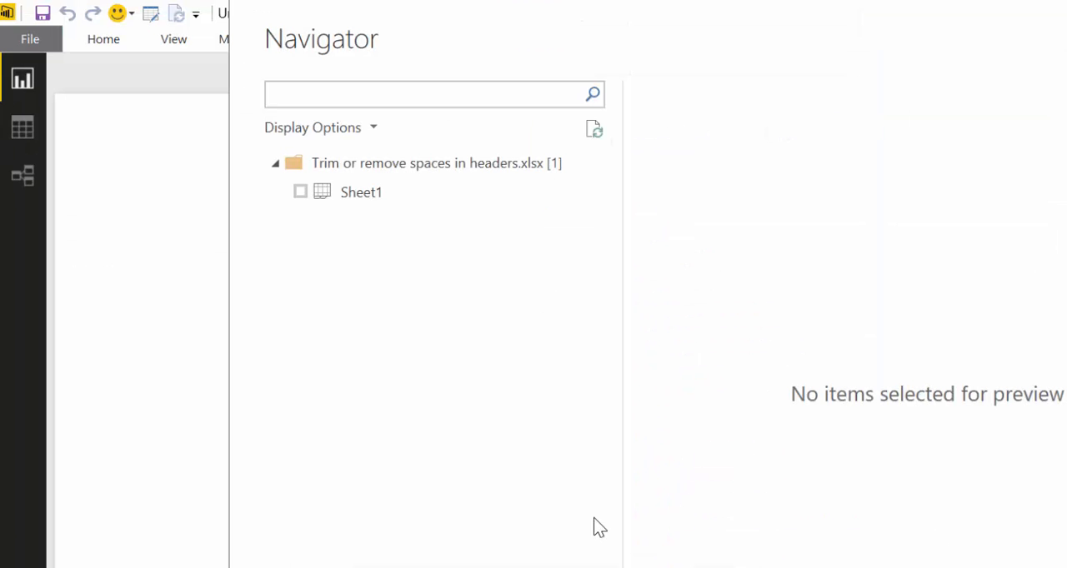
left_click(360, 191)
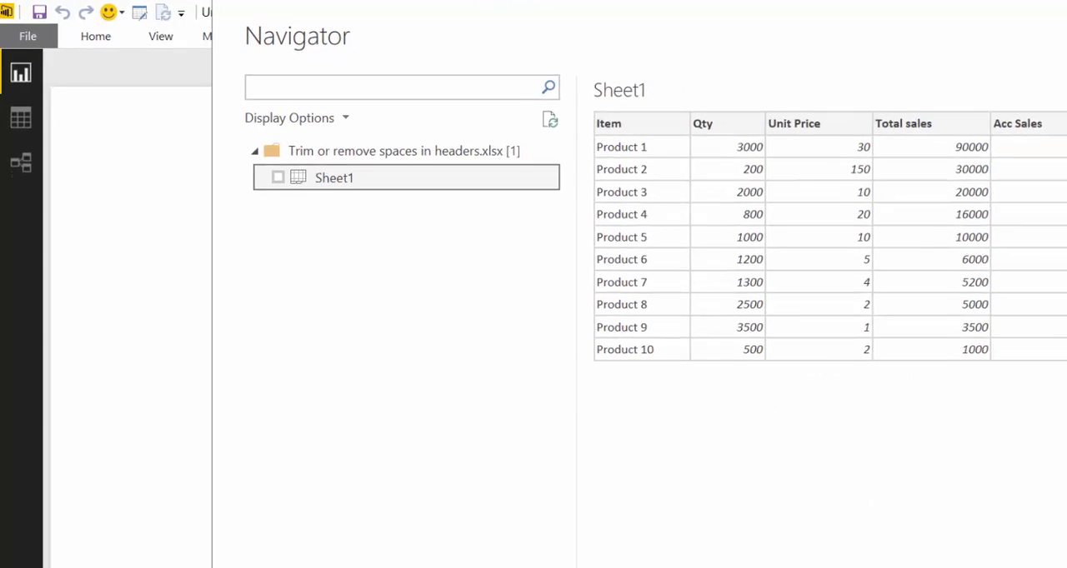
left_click(277, 176)
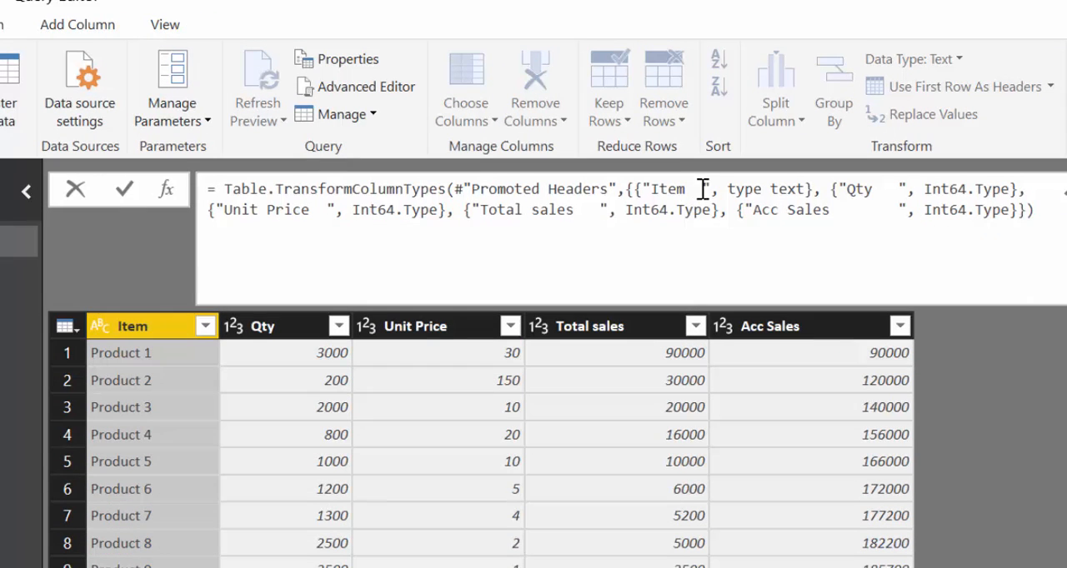
double_click(853, 188)
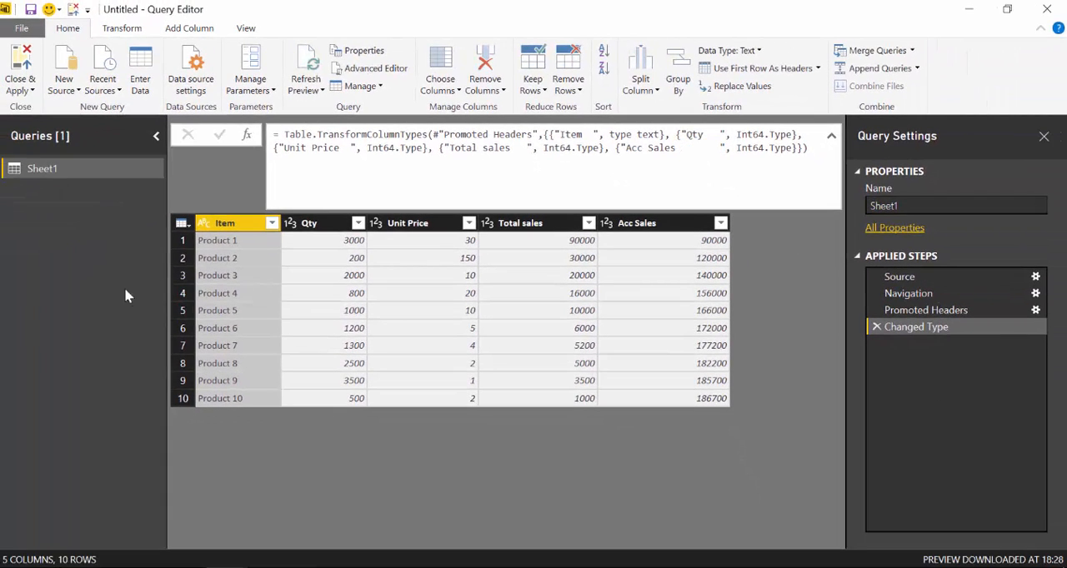
double_click(225, 223)
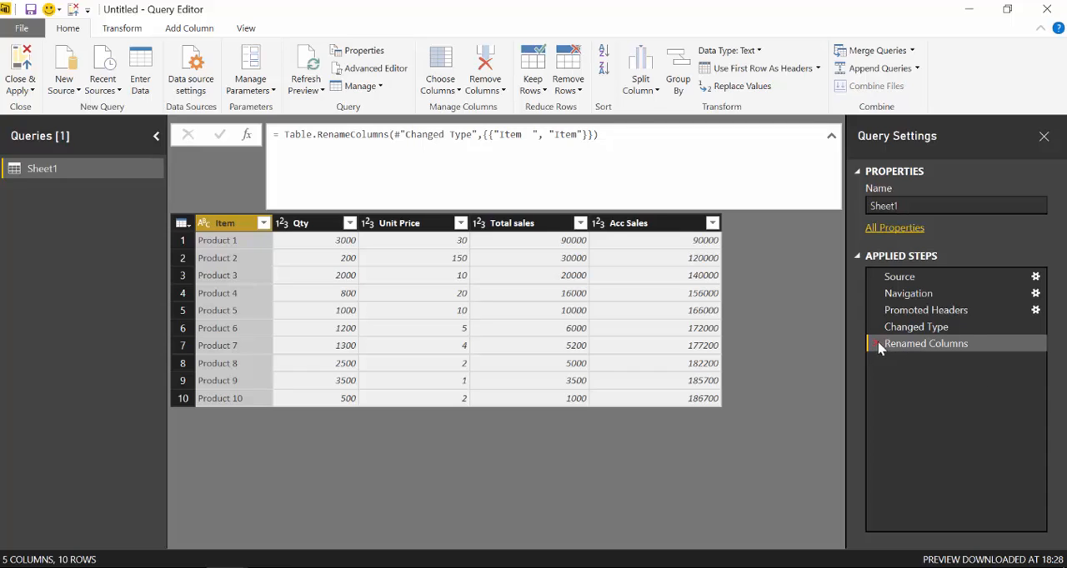
left_click(877, 343)
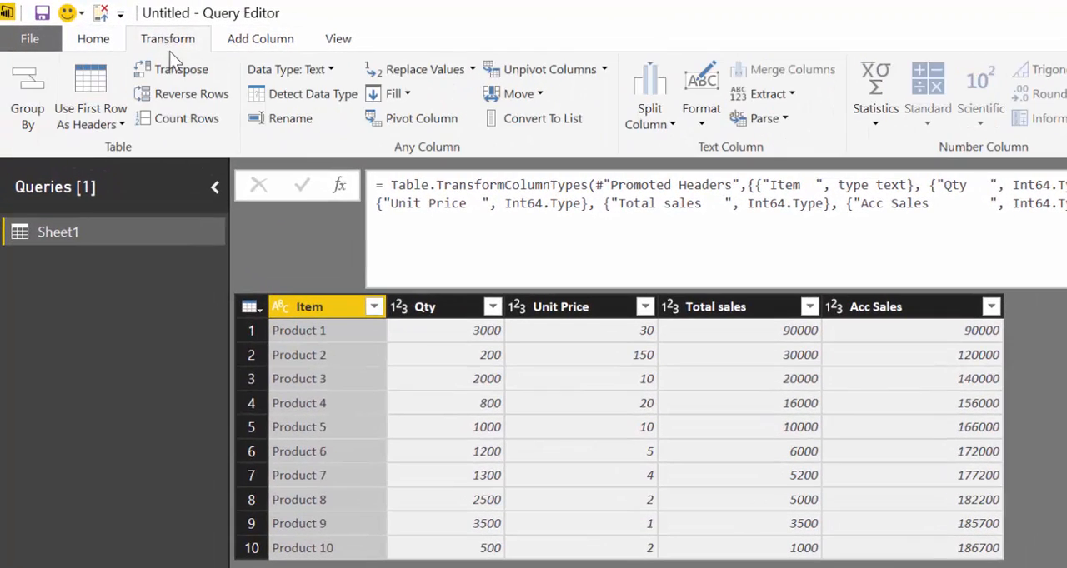
Step: Demote the headers into the first row via Use Headers as First Row on the Home ribbon
left_click(180, 70)
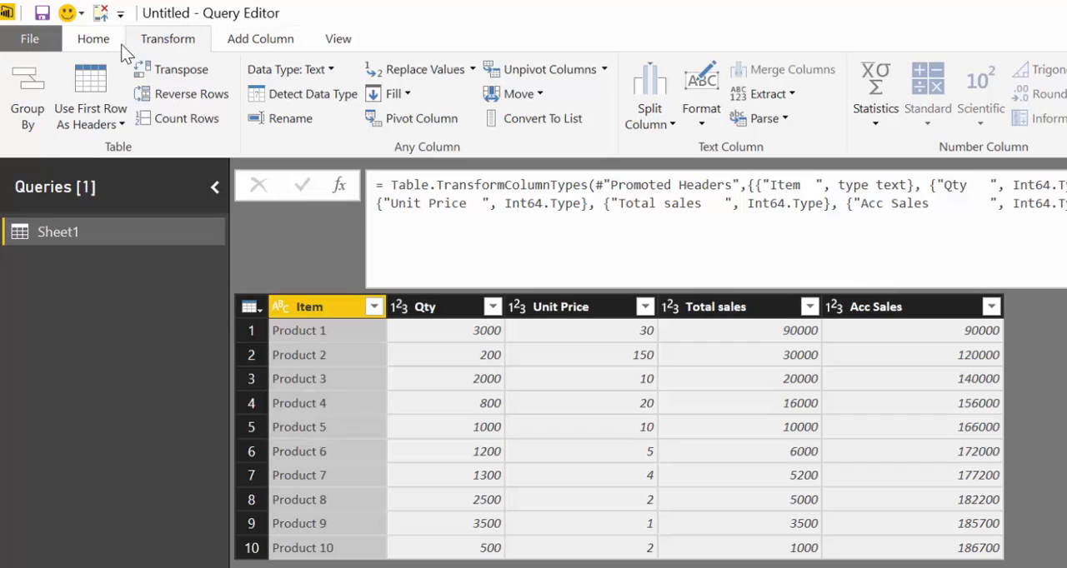
left_click(93, 38)
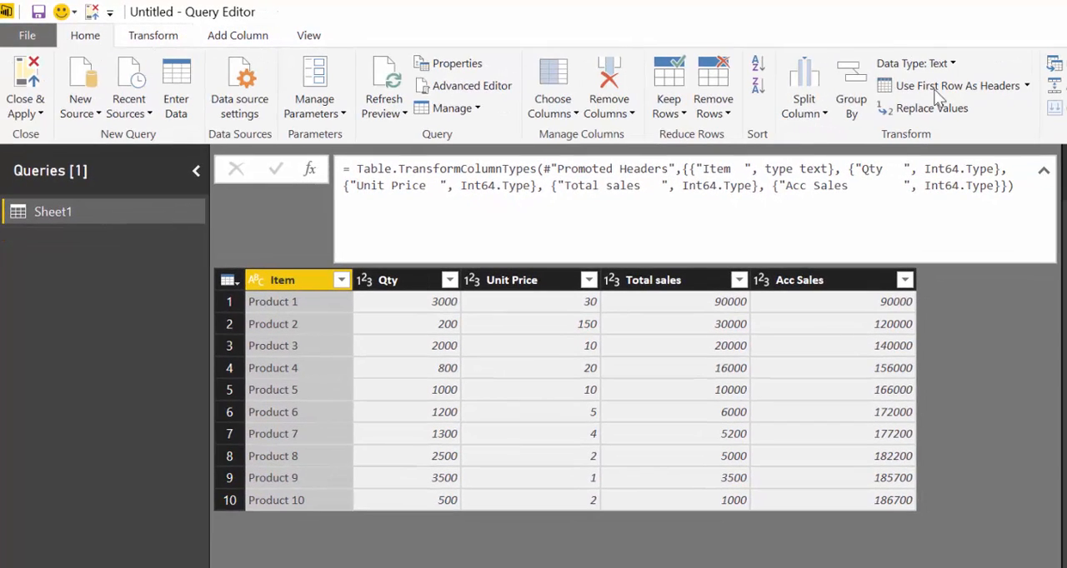
left_click(960, 85)
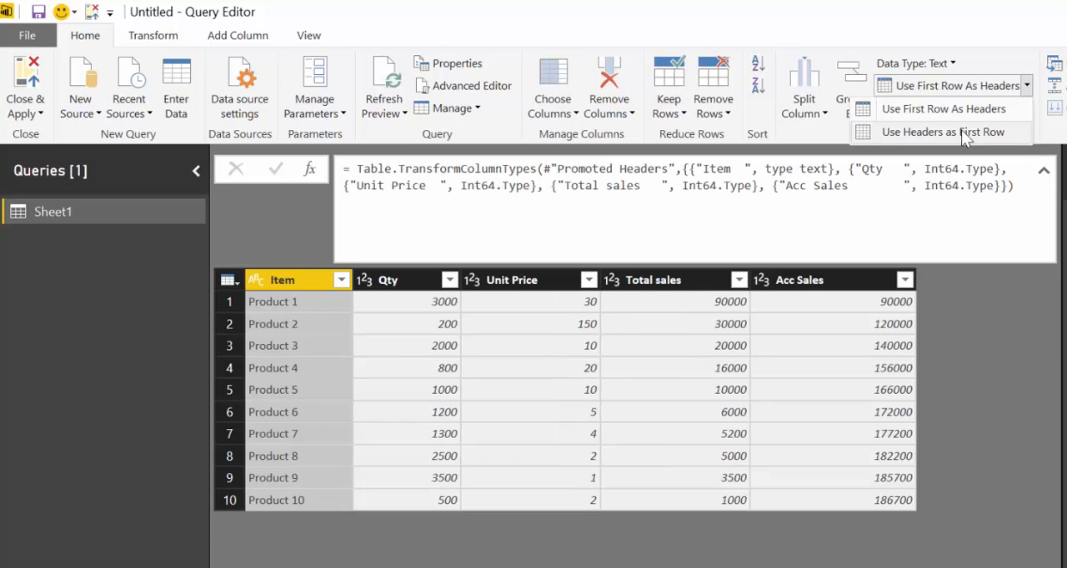
left_click(944, 131)
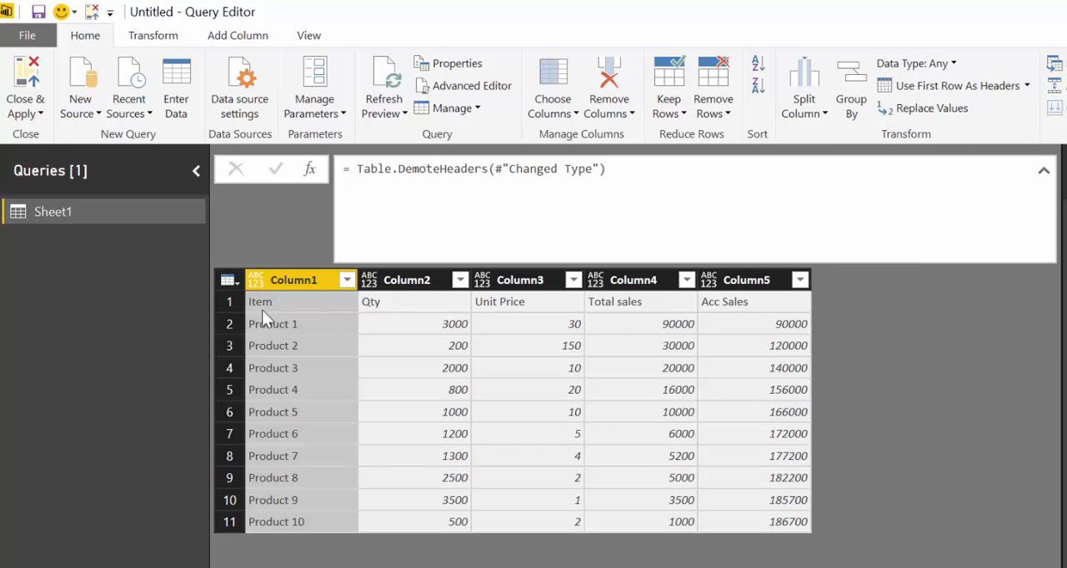
mouse_move(483, 315)
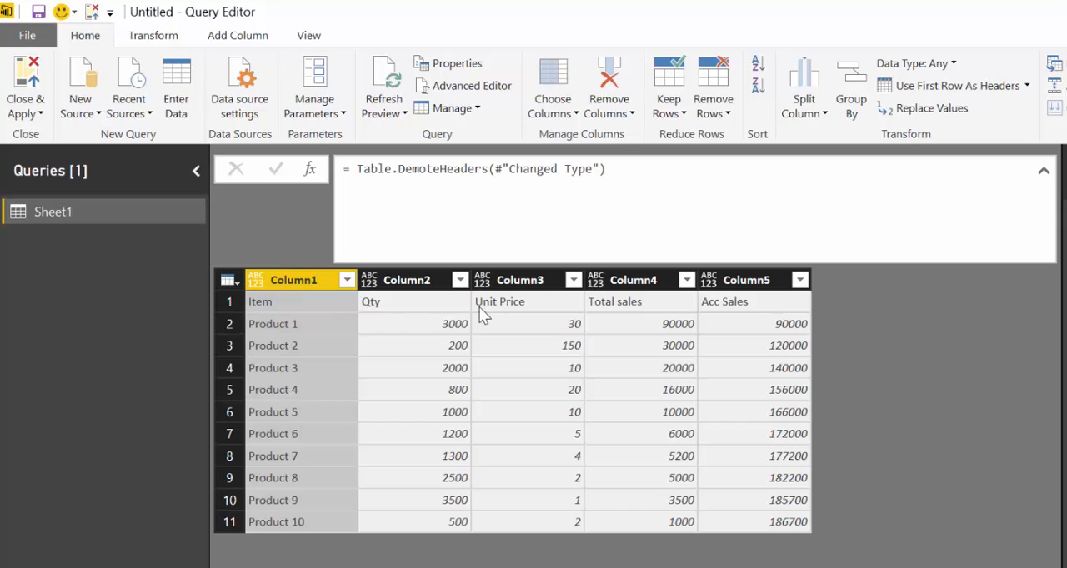
left_click(959, 85)
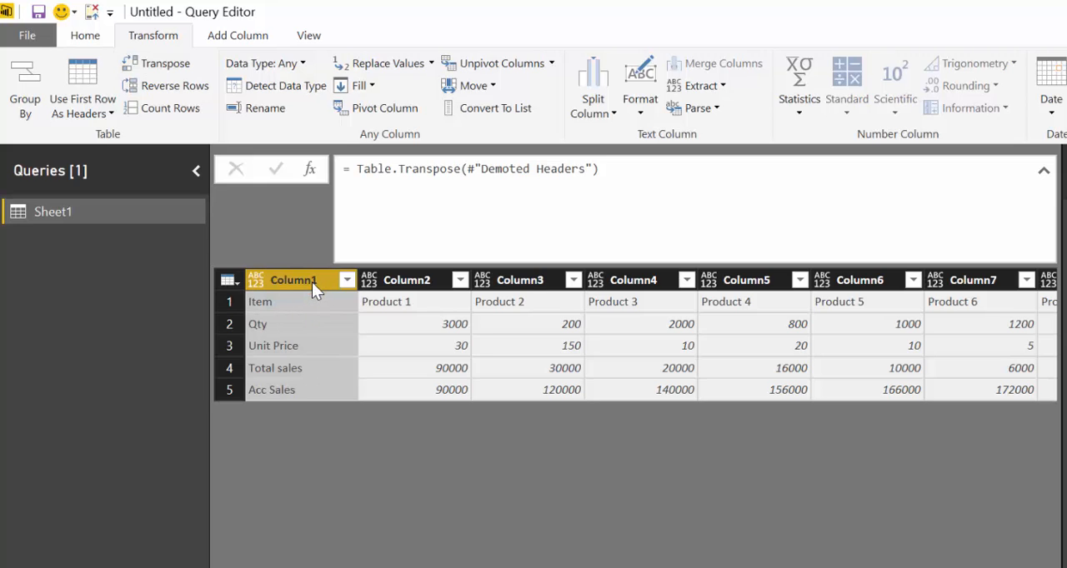
Step: Trim the spaces from the header names in Column1 and transpose the table back
right_click(292, 280)
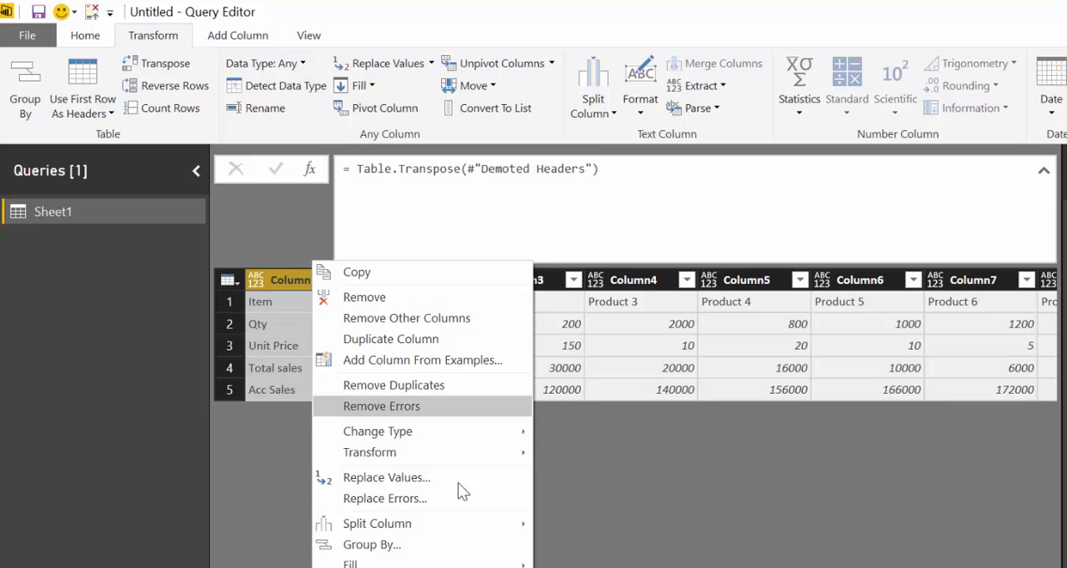
mouse_move(370, 453)
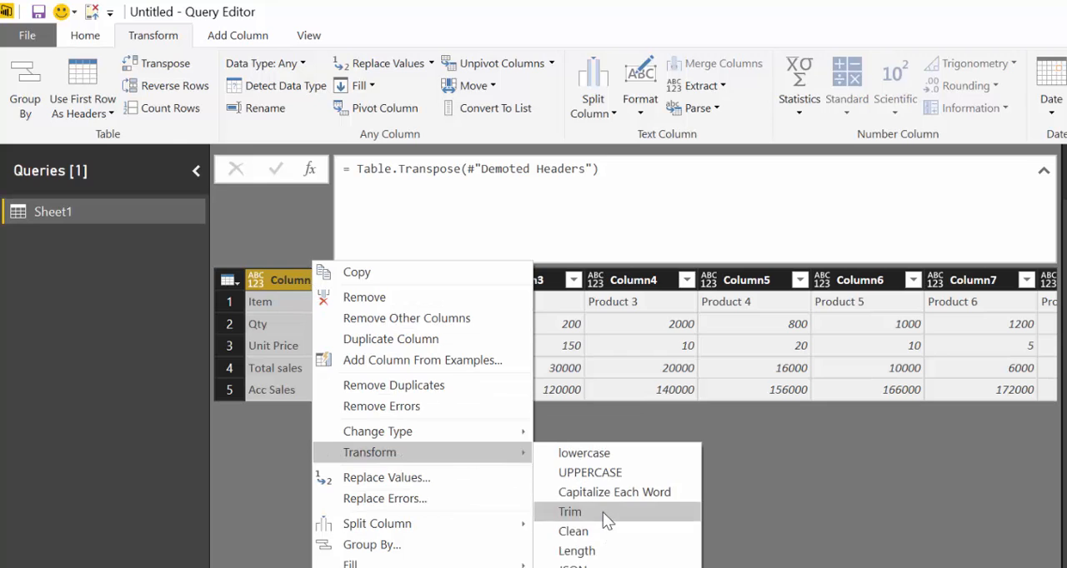
left_click(570, 511)
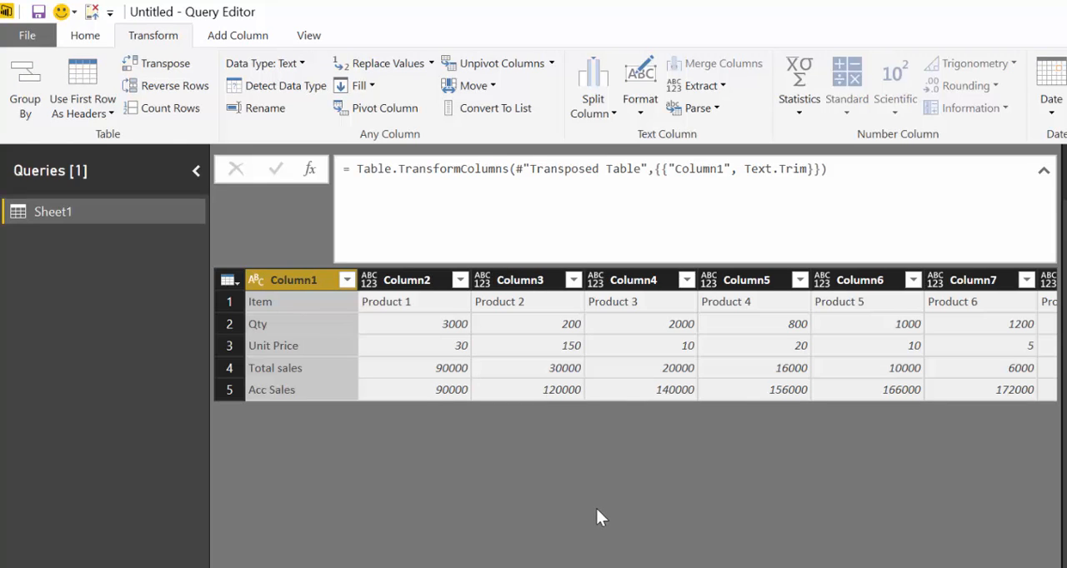
left_click(163, 63)
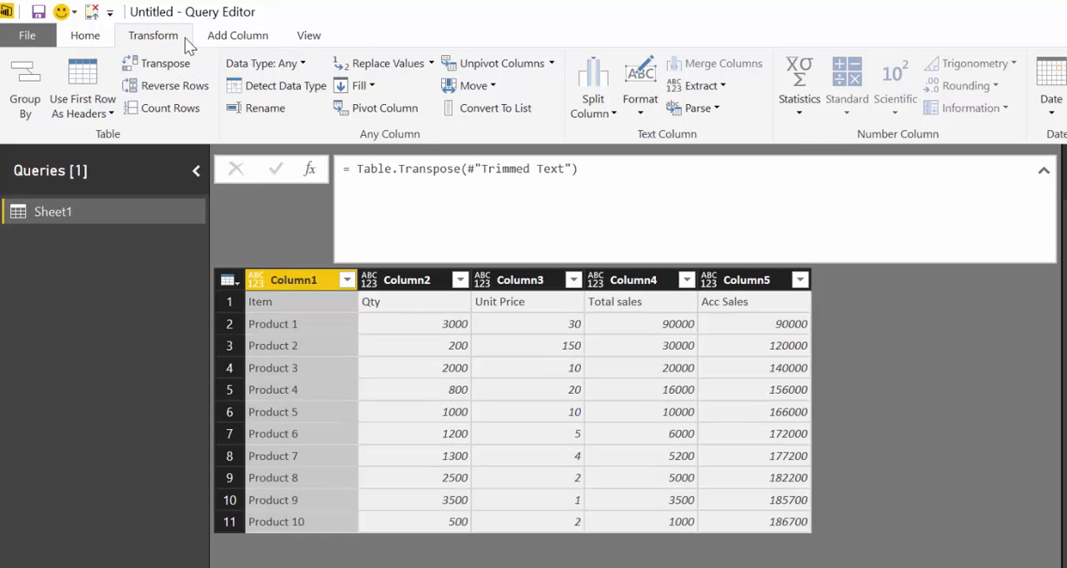
mouse_move(892, 140)
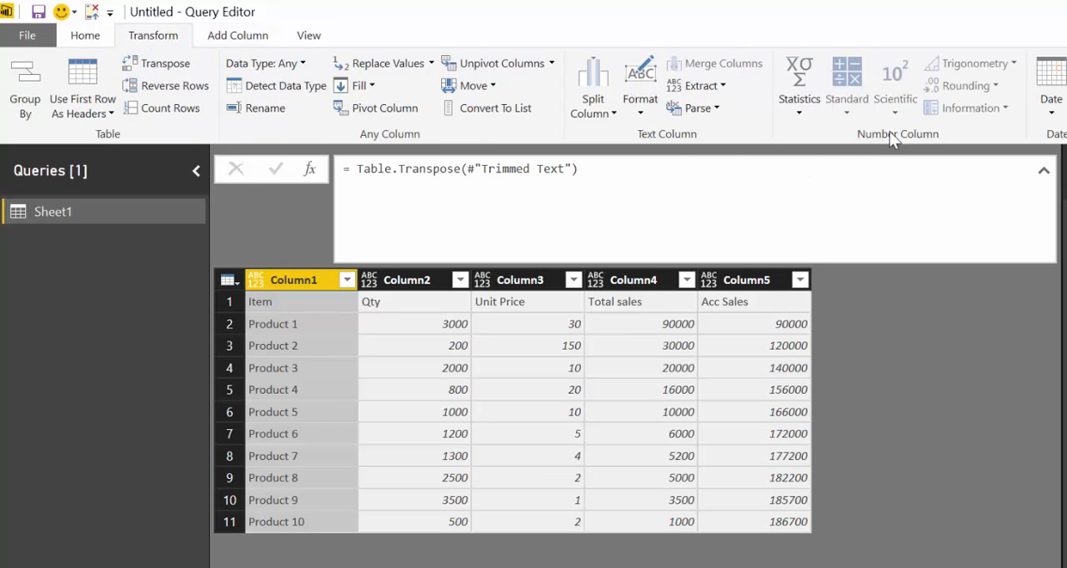
Step: Promote the trimmed first row to headers, giving Item, Qty, Unit Price, Total sales, Acc Sales
left_click(83, 35)
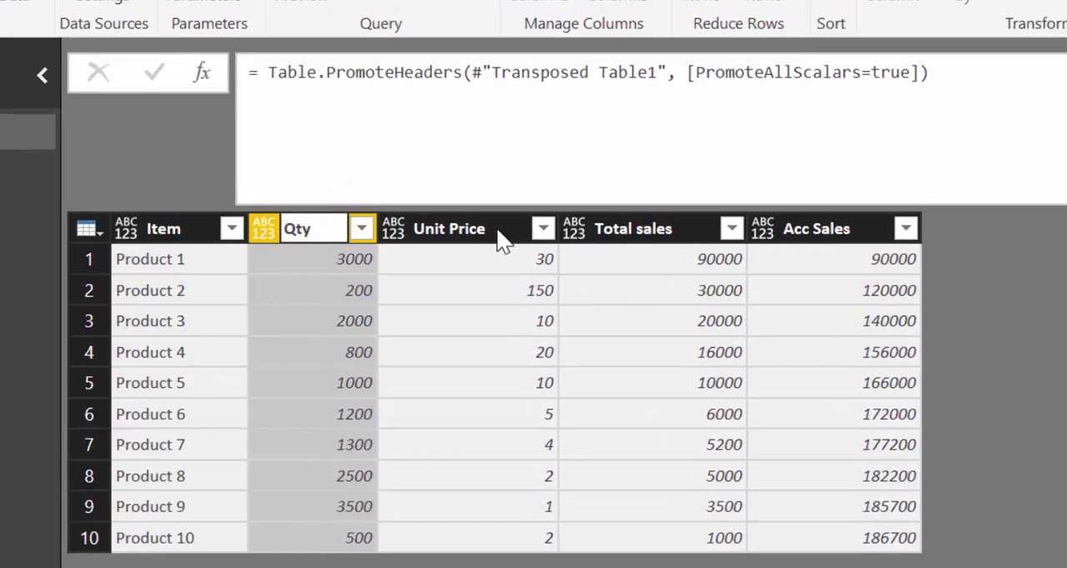
left_click(651, 229)
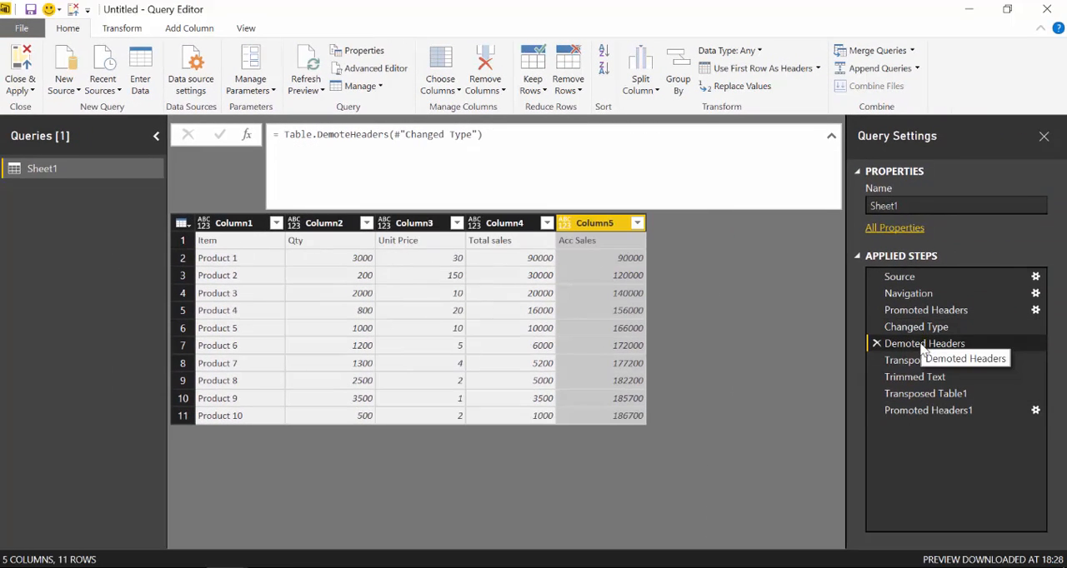
left_click(924, 360)
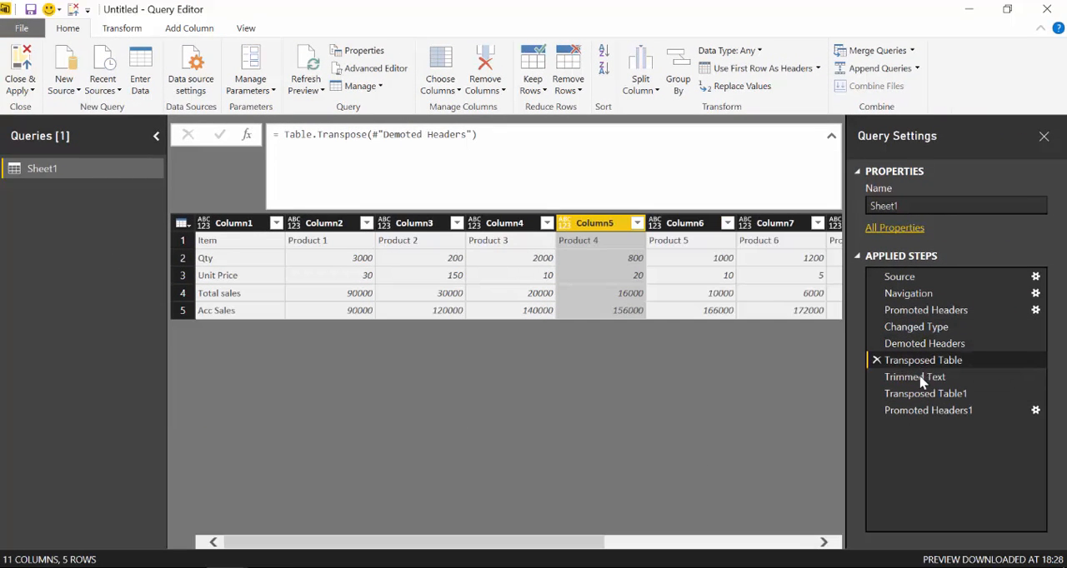
left_click(913, 377)
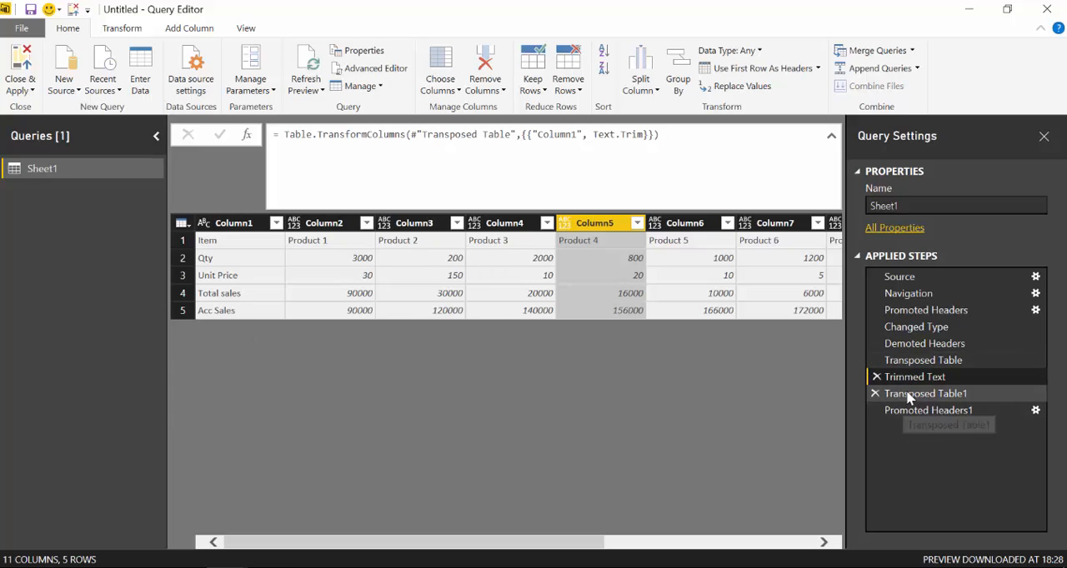
left_click(927, 411)
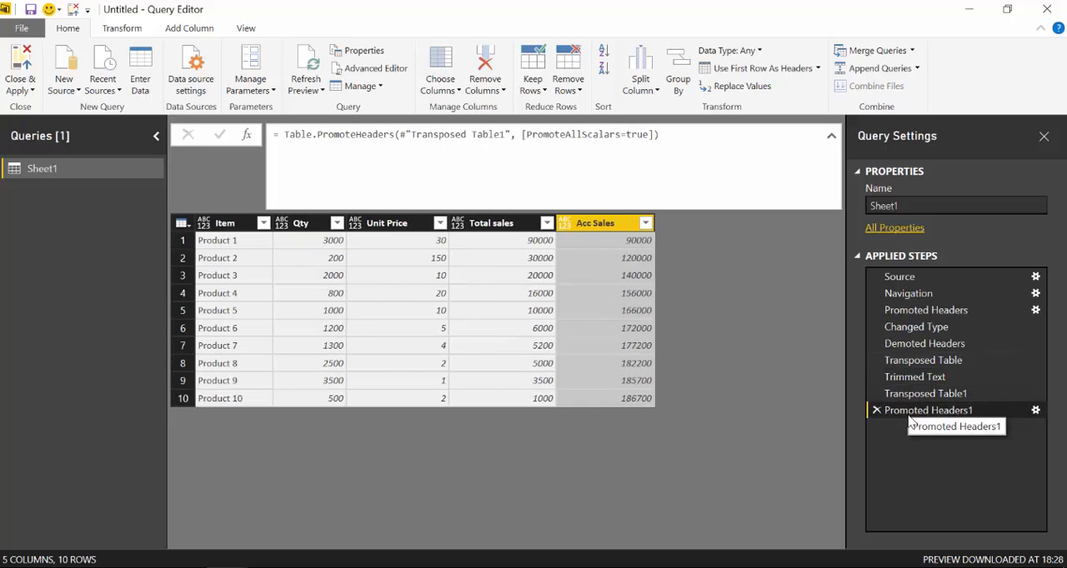